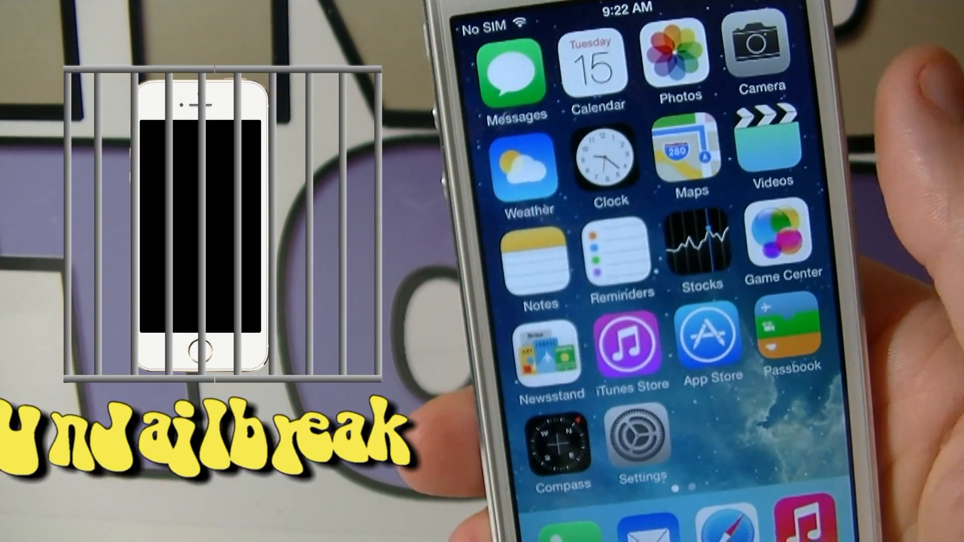
# Keep iPhone backups on this computer and back the iPhone up now
pyautogui.hscroll(-3)
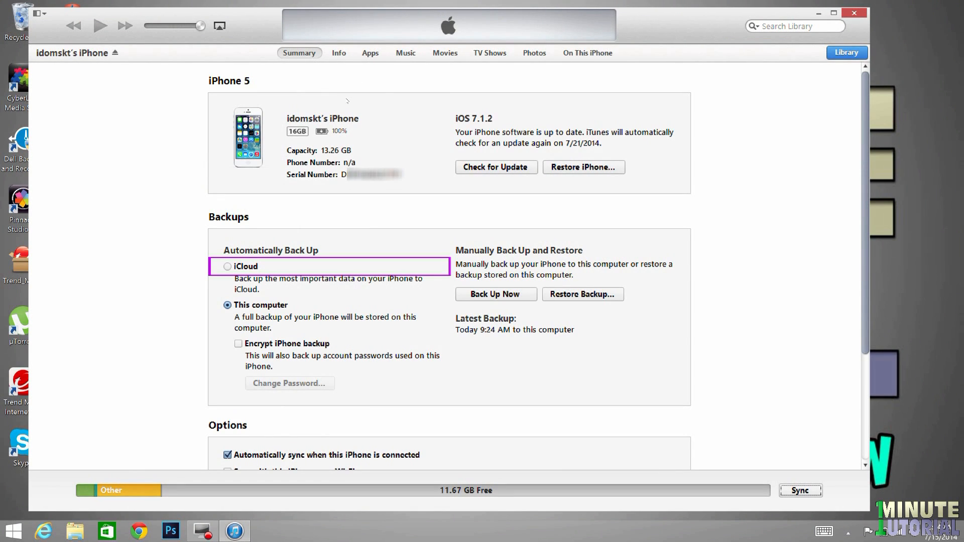
pyautogui.click(227, 305)
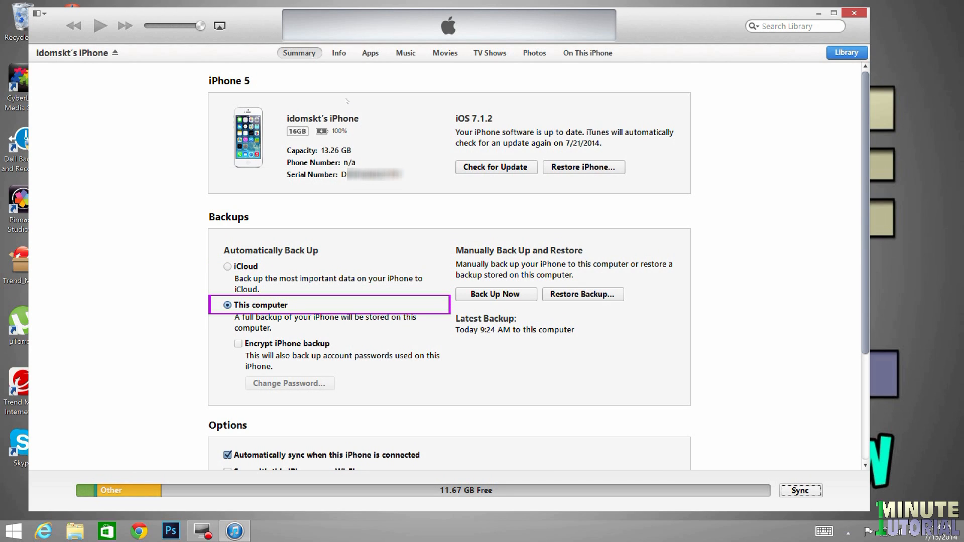
pyautogui.click(496, 293)
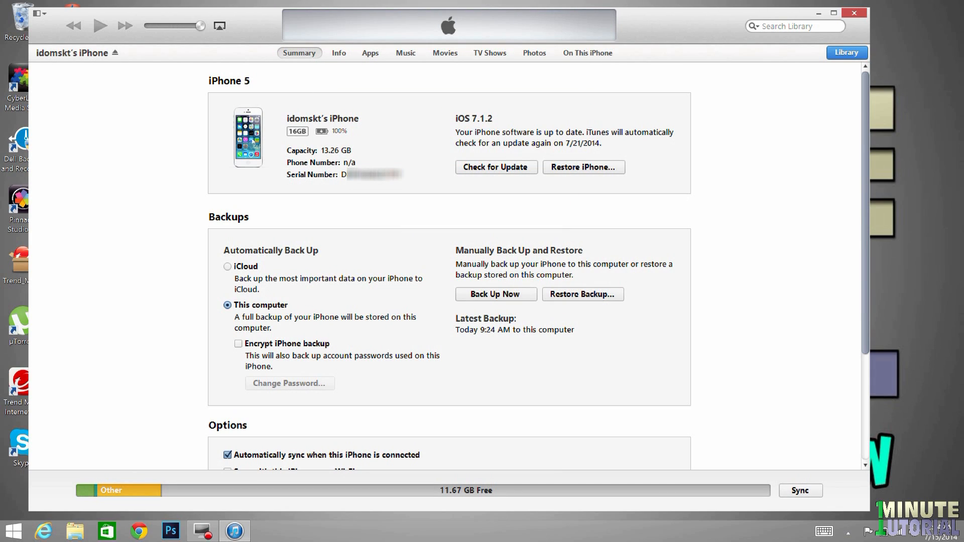
pyautogui.click(584, 167)
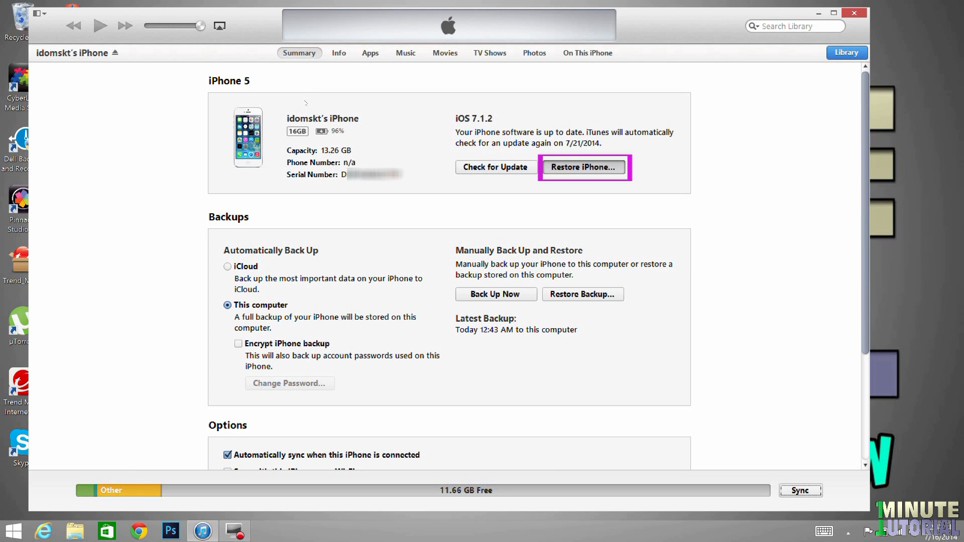
# Start Restore iPhone and continue past the iPhone Software Update notes
pyautogui.click(584, 167)
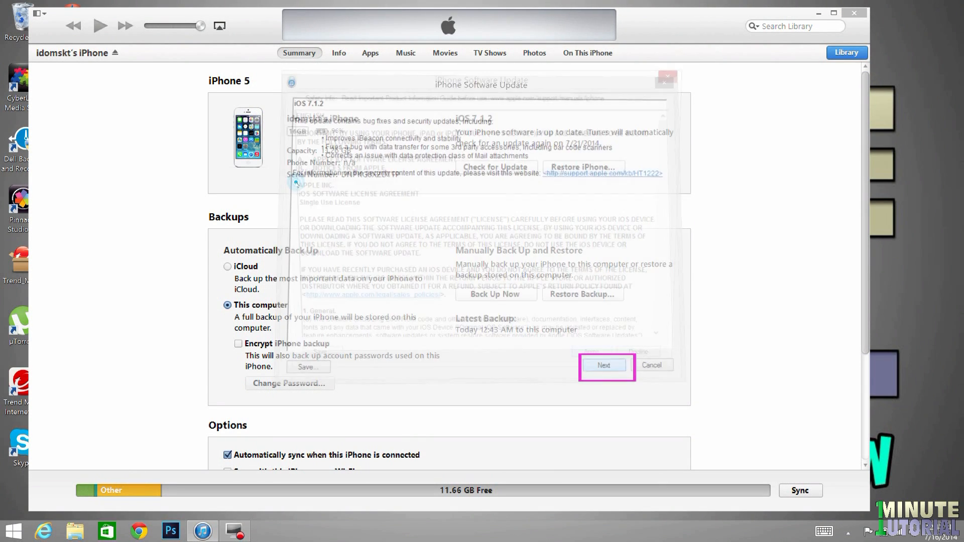
pyautogui.click(605, 366)
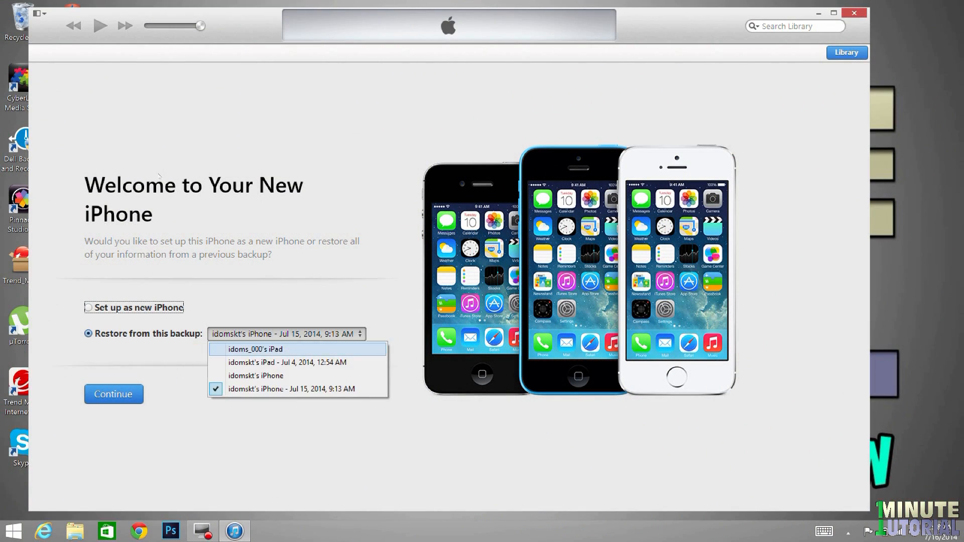
pyautogui.moveTo(304, 389)
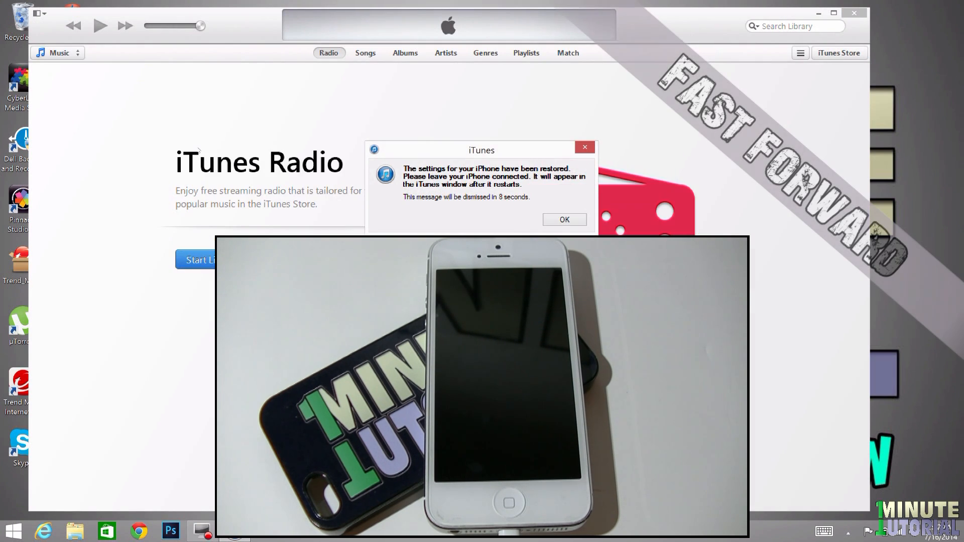
# Acknowledge the notice that the iPhone's settings were restored from the backup
pyautogui.click(564, 219)
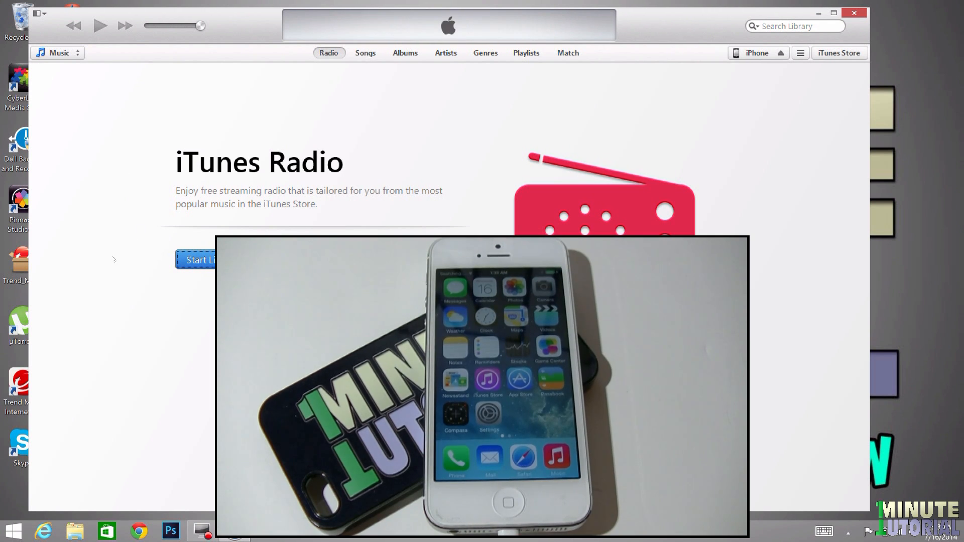
# Mark Sonic Jump Fever, Timberman, YouTube and Angry Birds Free to install and apply to start syncing
pyautogui.click(371, 52)
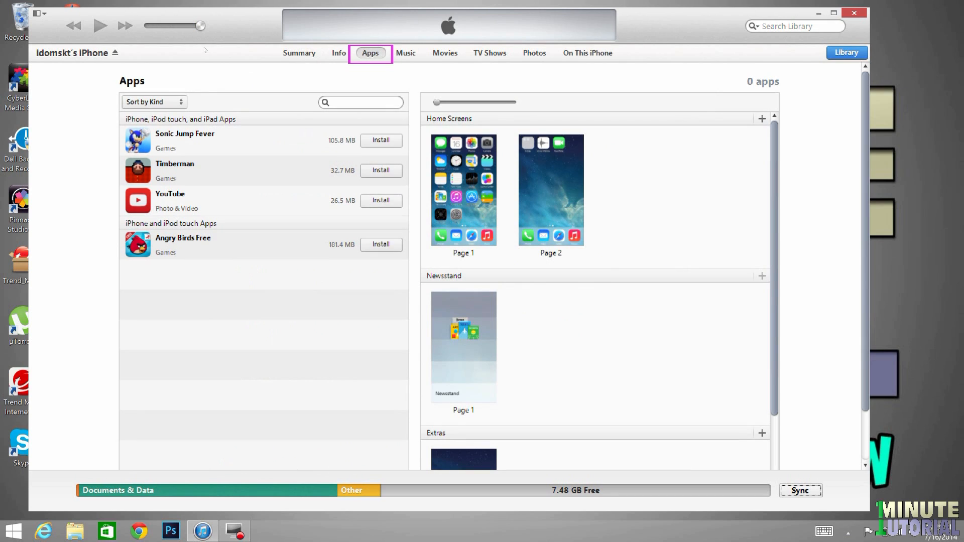
pyautogui.click(382, 170)
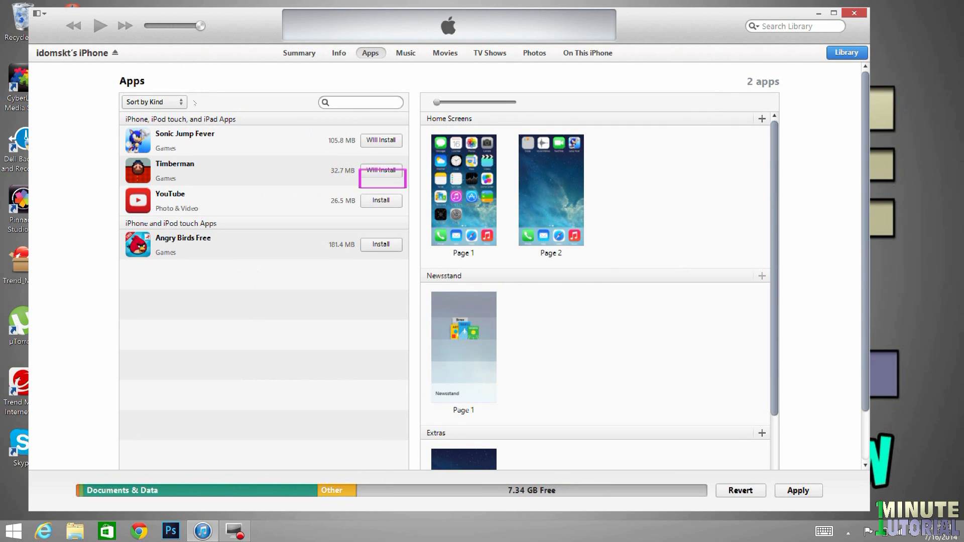
pyautogui.click(381, 244)
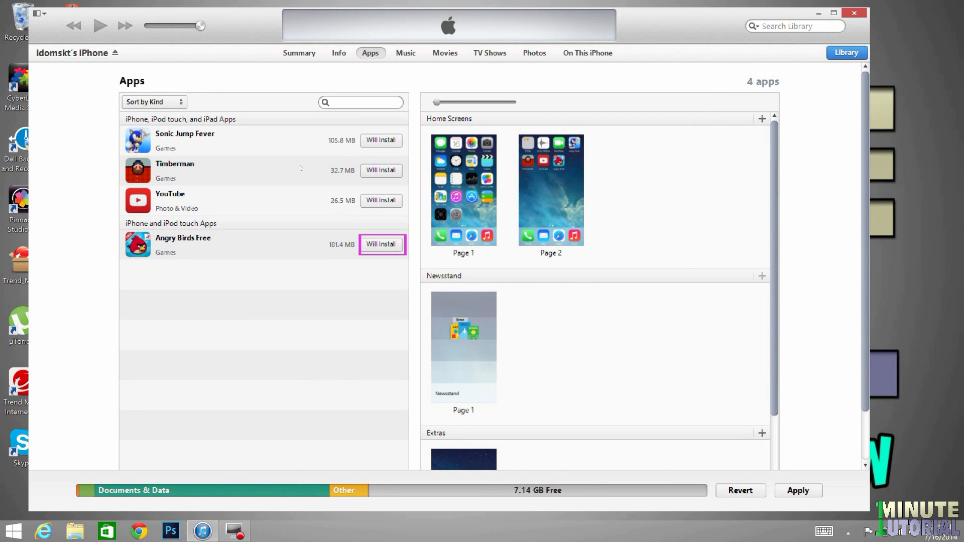
pyautogui.click(798, 490)
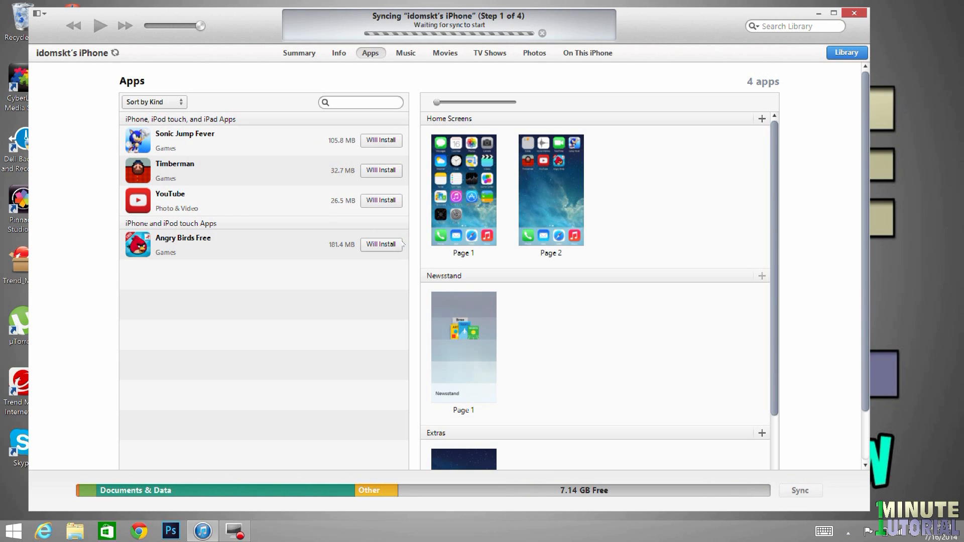